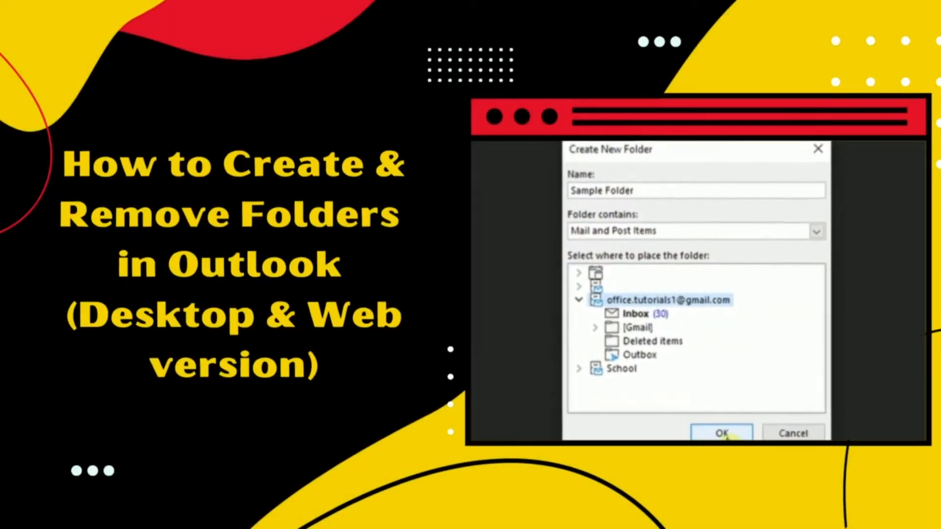
Switch the navigation pane from Shortcuts to the account's Folders tree showing Inbox and Deleted Items.
left_click(721, 432)
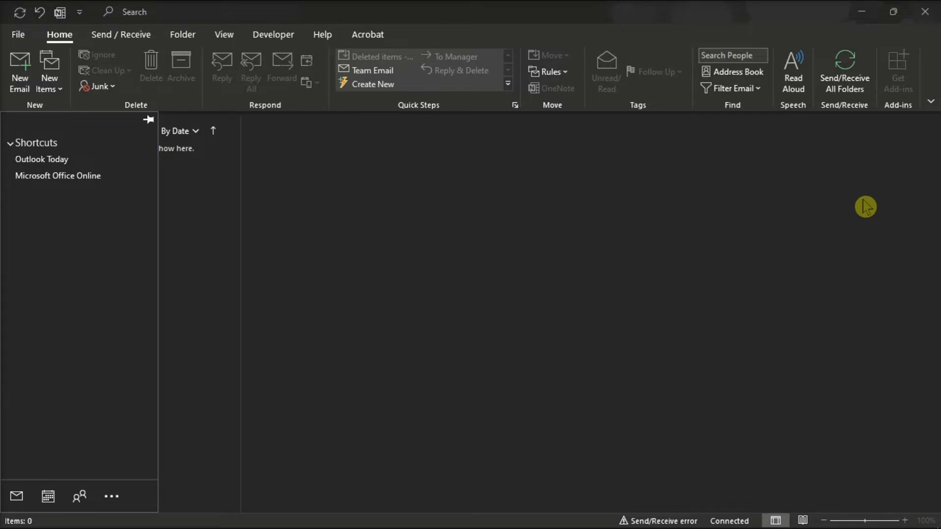
mouse_move(107, 504)
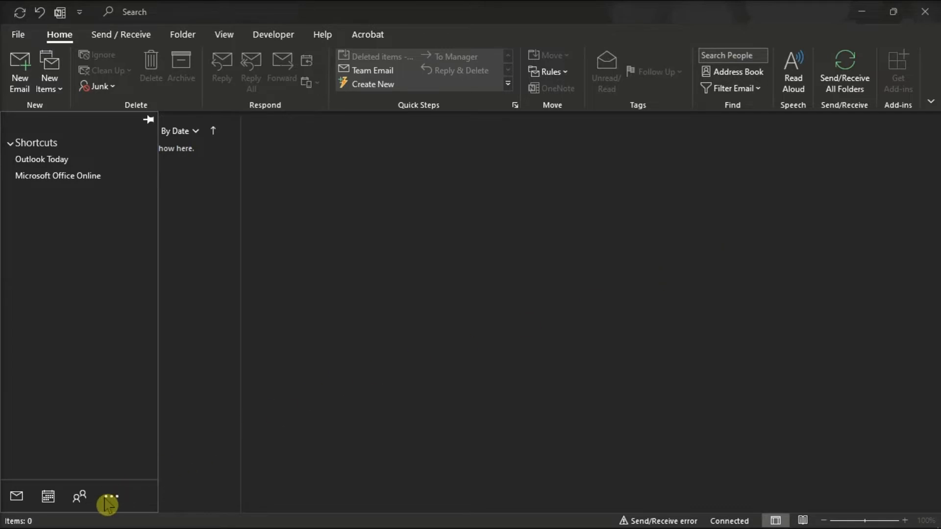
left_click(110, 497)
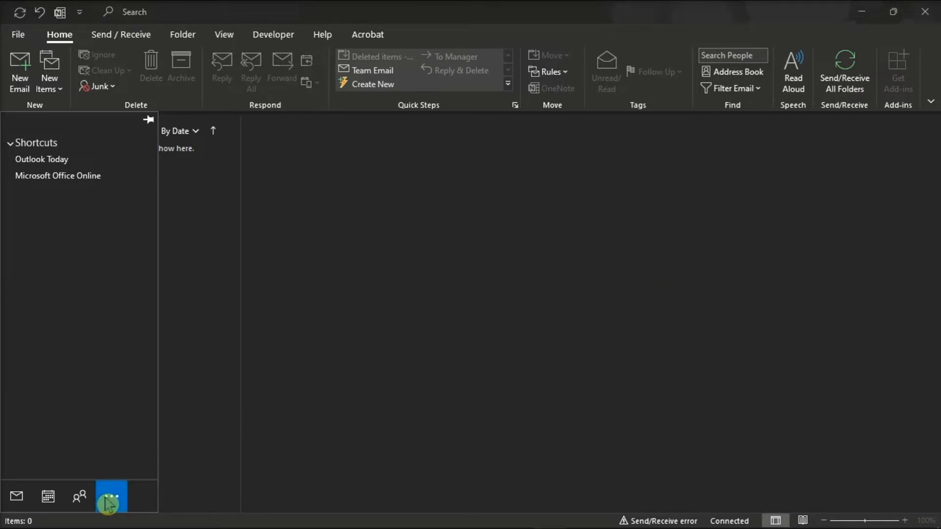
left_click(111, 496)
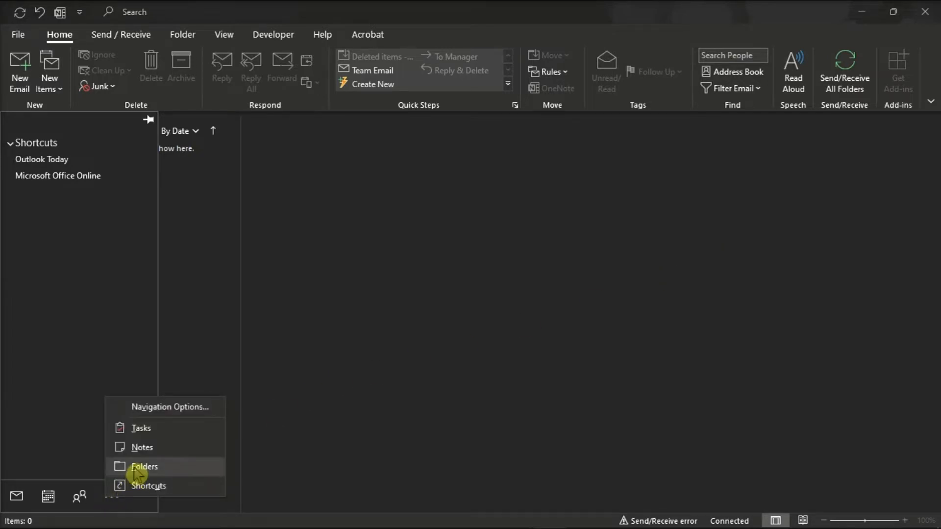
left_click(144, 466)
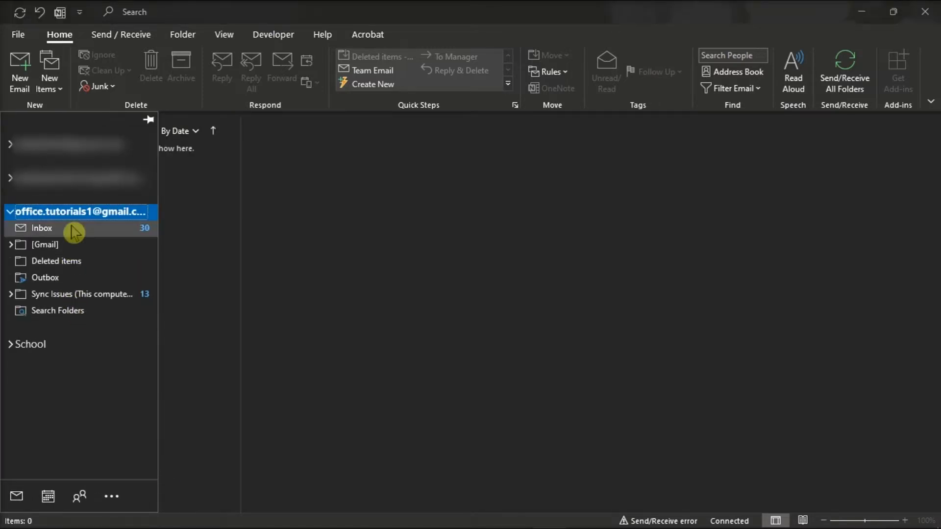
Create a new subfolder named 'Sample Folder' inside the Inbox via the Inbox context menu.
right_click(42, 229)
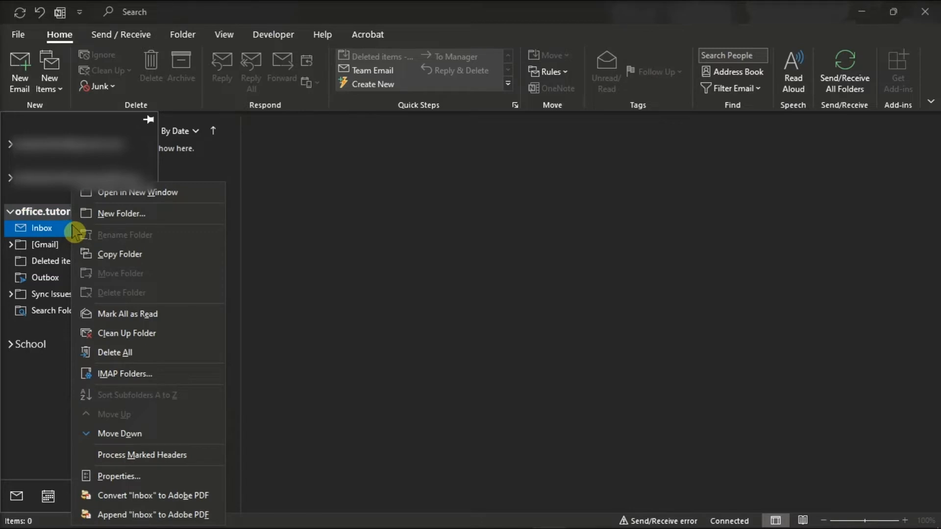
mouse_move(160, 214)
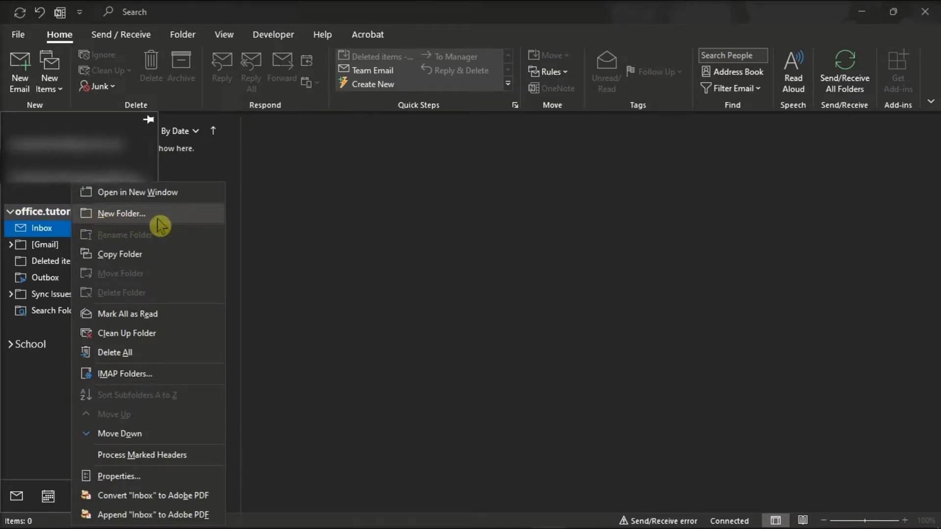
left_click(121, 214)
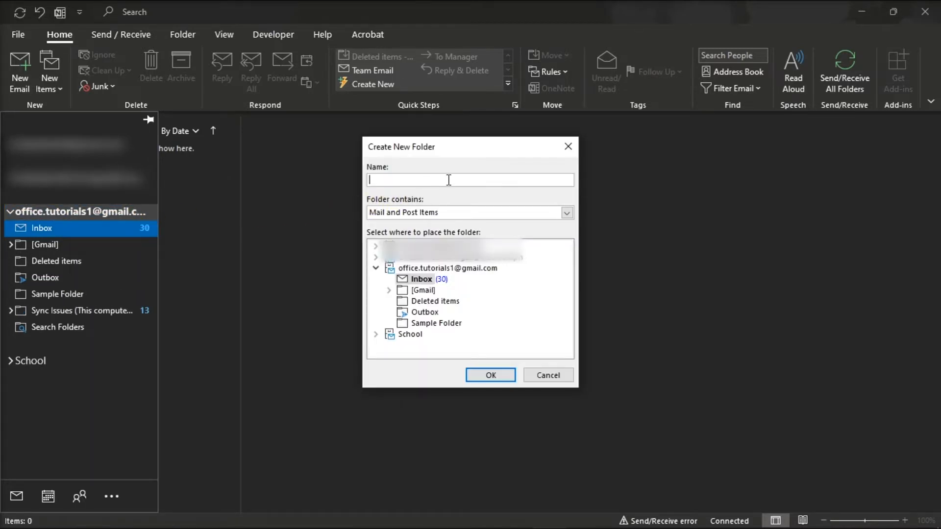
type("Sample Folder")
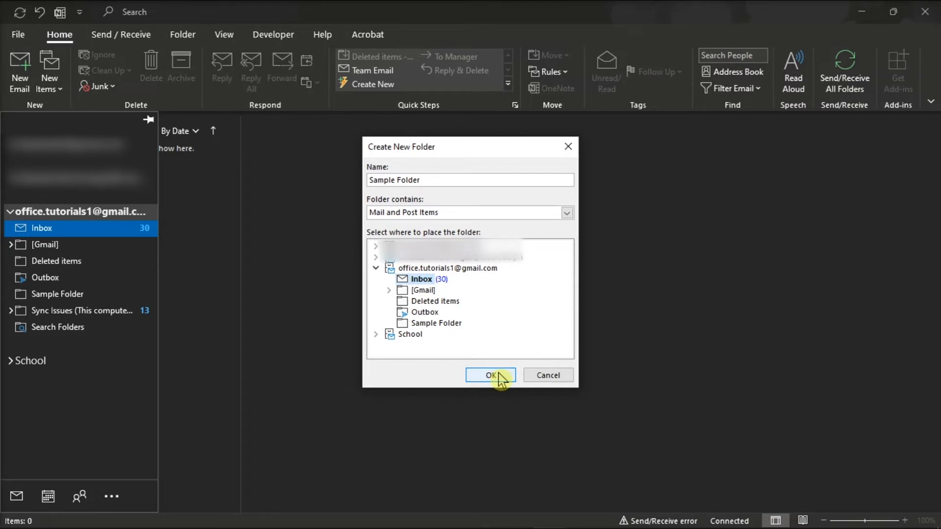
left_click(490, 375)
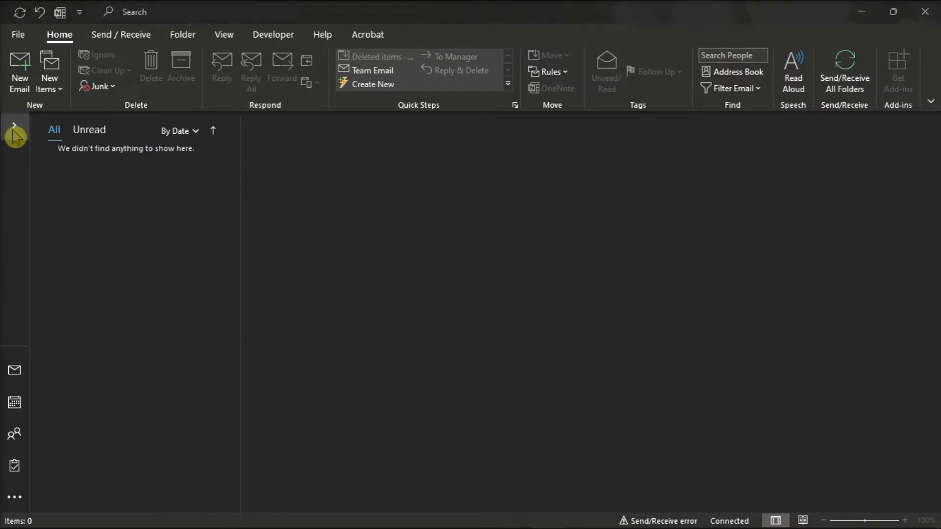
Delete 'Sample Folder' from under the Inbox, confirming its move to Deleted Items.
left_click(13, 126)
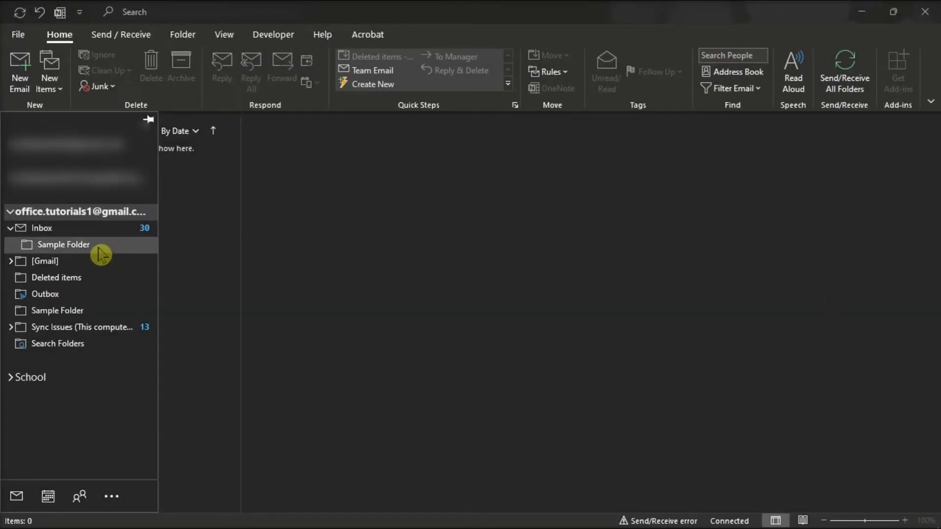
right_click(63, 244)
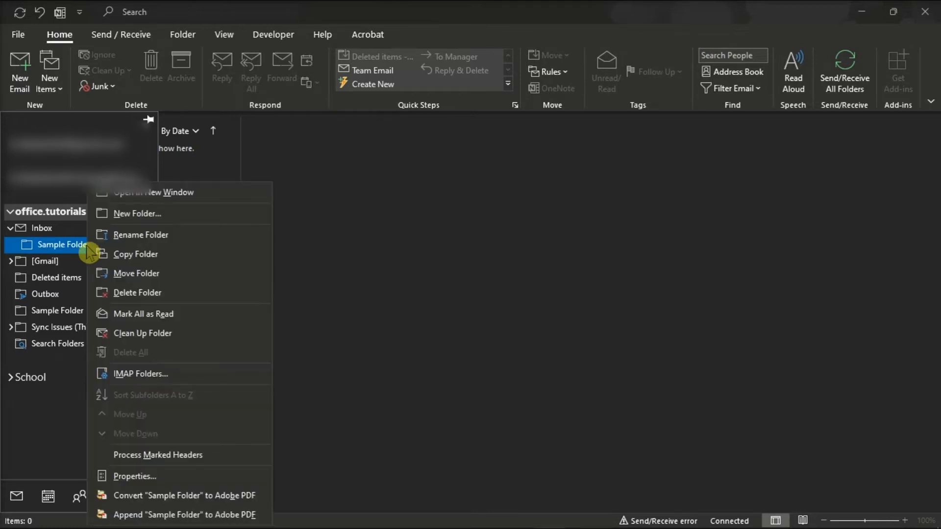
left_click(178, 299)
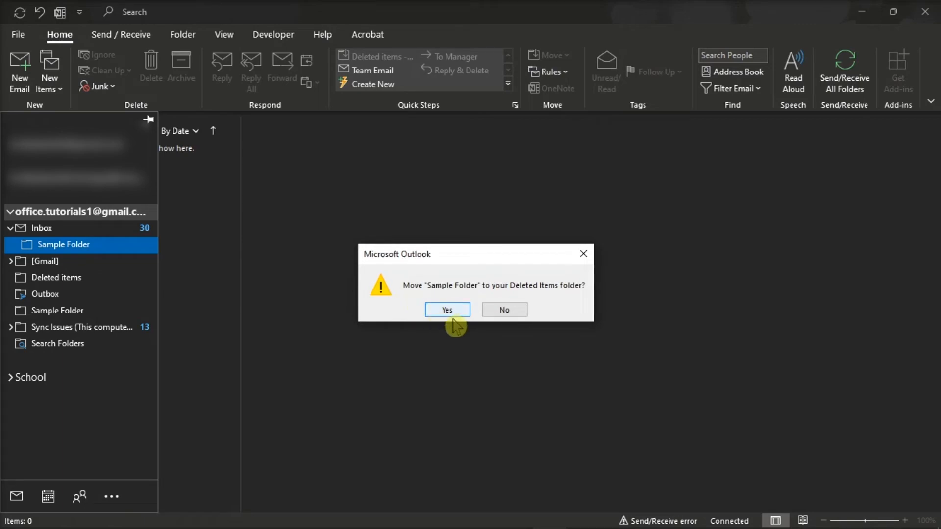
left_click(447, 310)
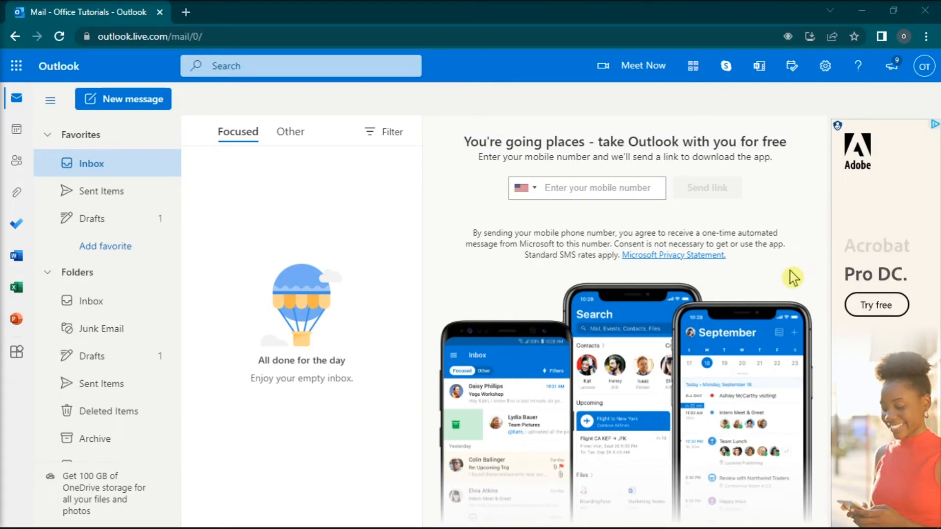
mouse_move(113, 329)
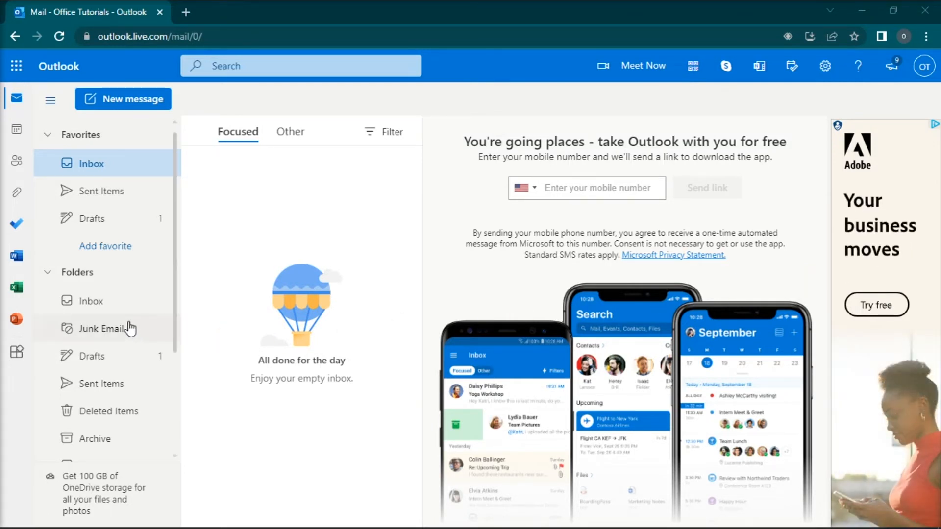
Add a new mailbox folder named 'Sample Folder' in Outlook on the web's folder list.
scroll("down", 3)
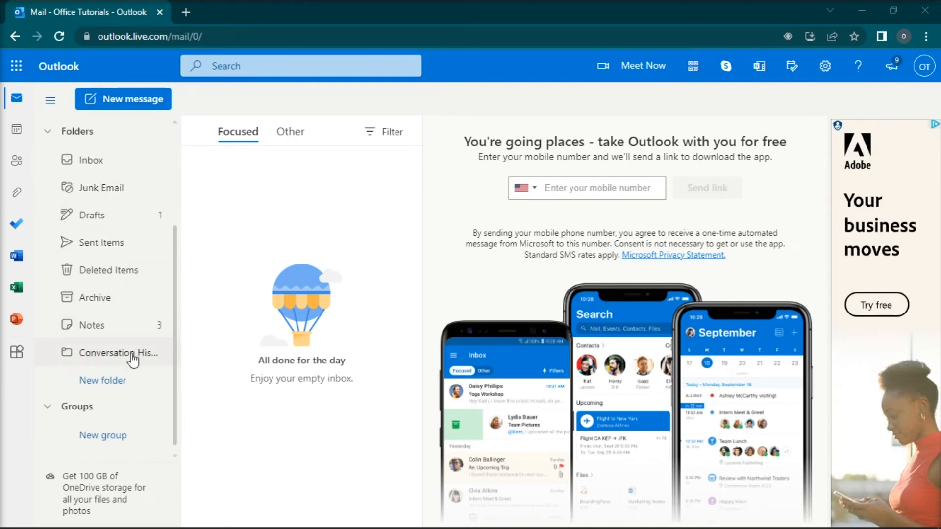
mouse_move(103, 381)
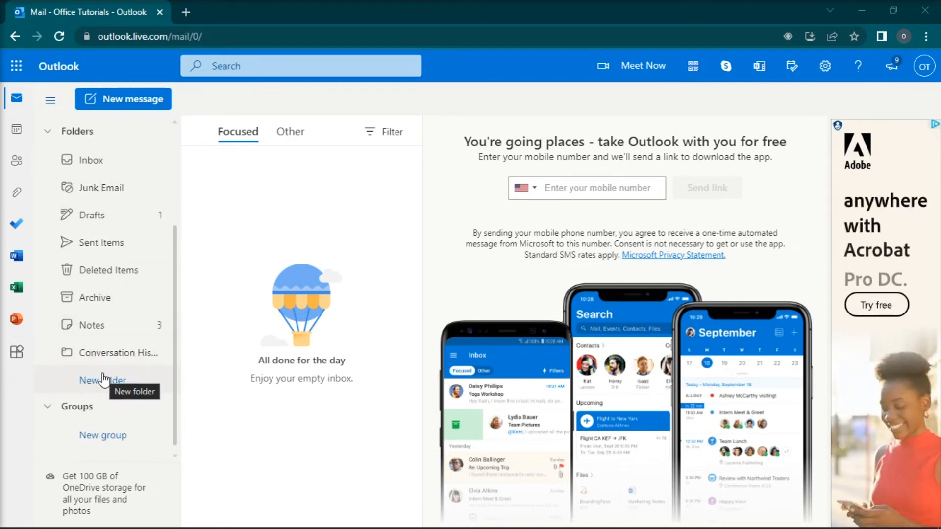
left_click(102, 380)
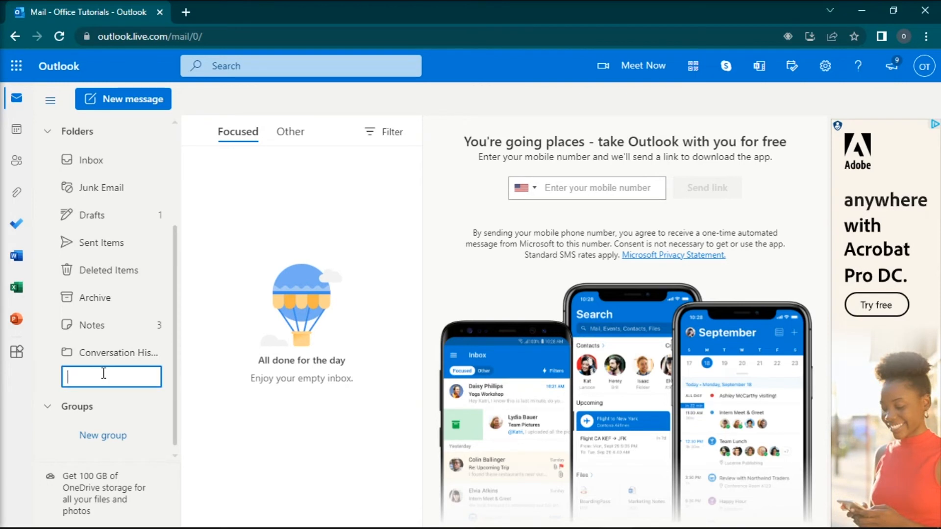
type("Sample Folder")
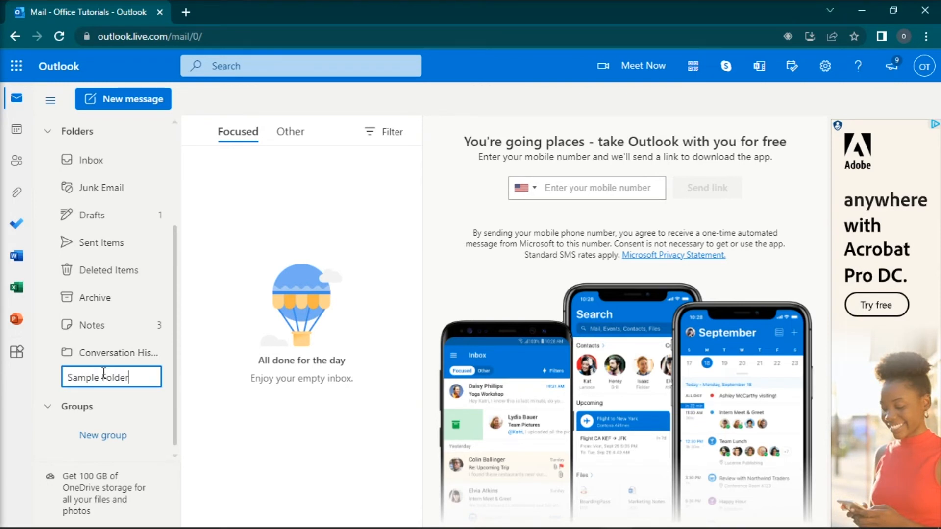
key("Return")
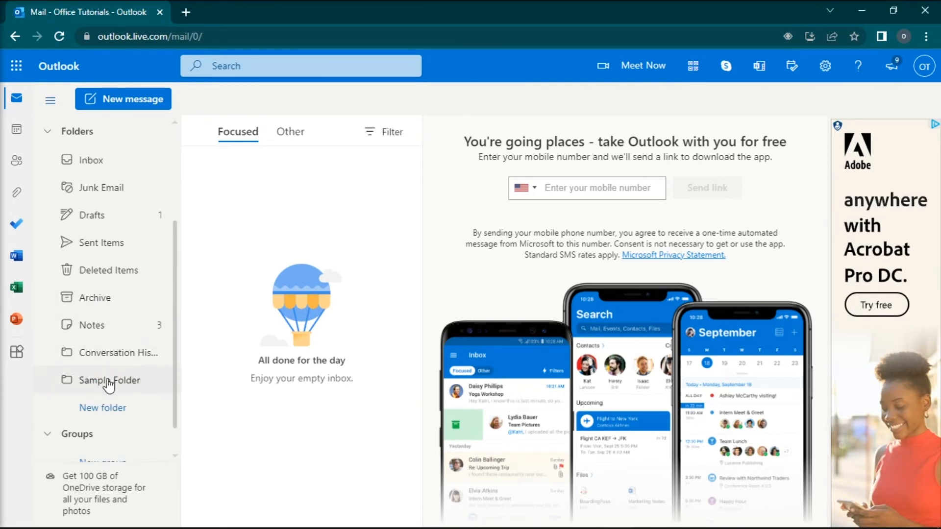
mouse_move(151, 383)
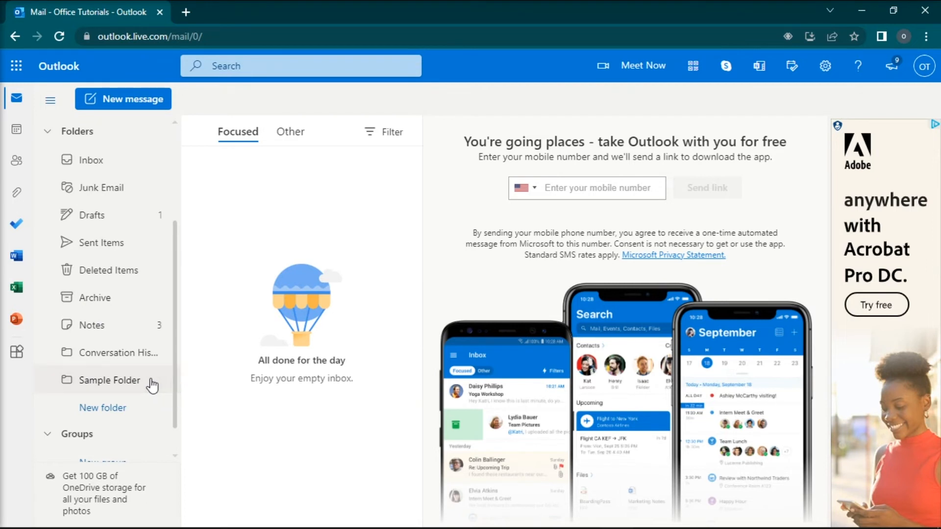
Delete 'Sample Folder' in Outlook on the web, confirming its move to Deleted Items.
right_click(109, 380)
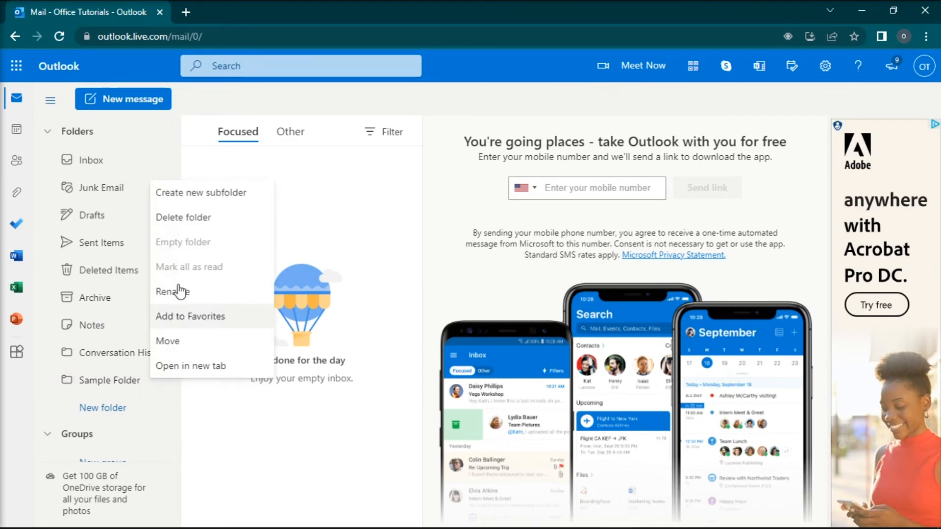
left_click(224, 220)
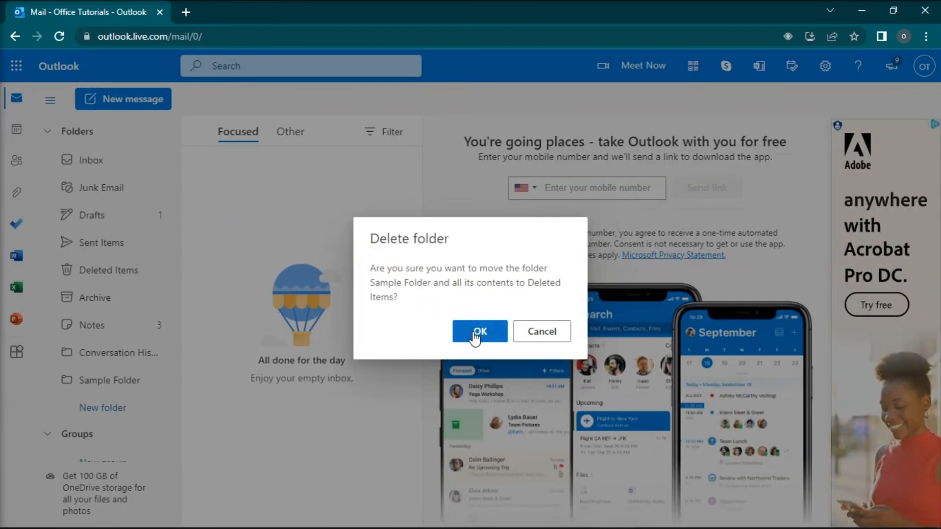
left_click(480, 331)
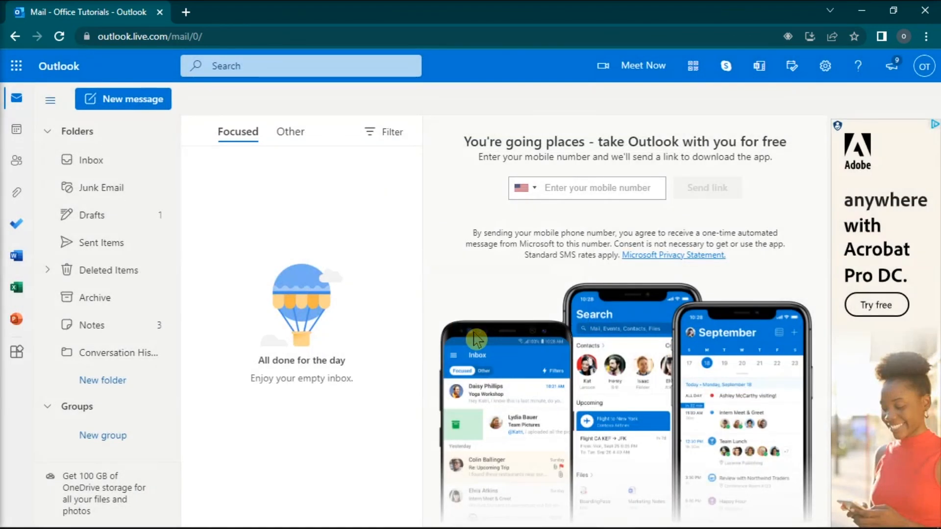
mouse_move(691, 285)
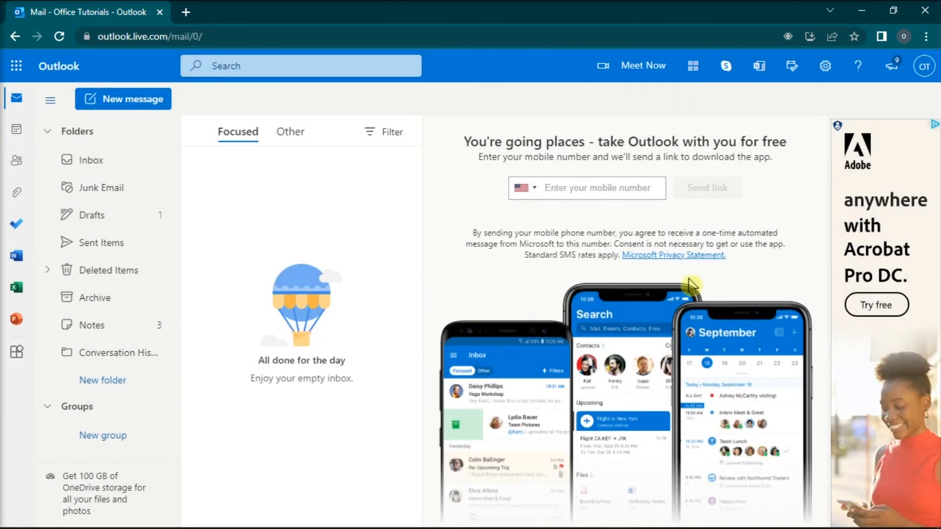
mouse_move(763, 277)
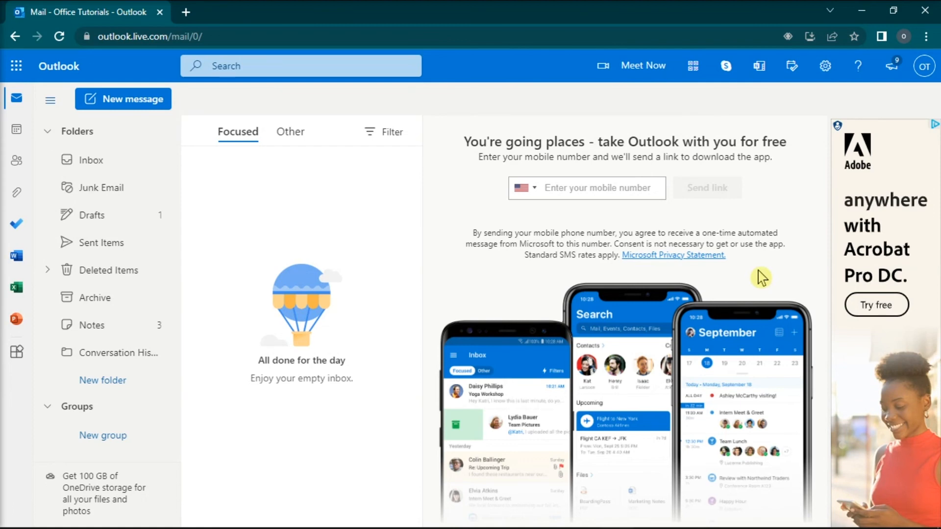